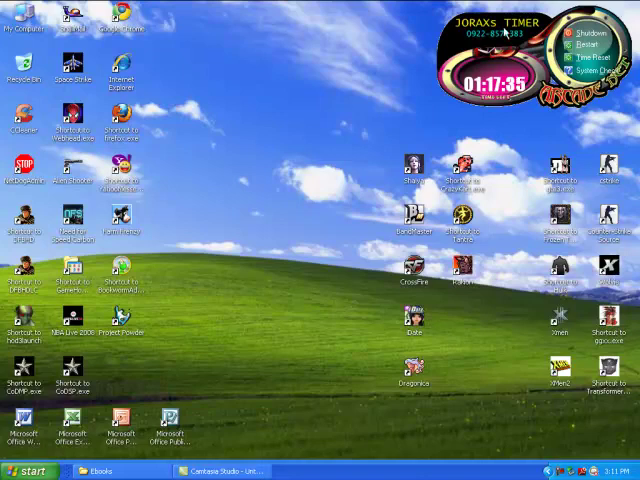
mouse_move(500, 35)
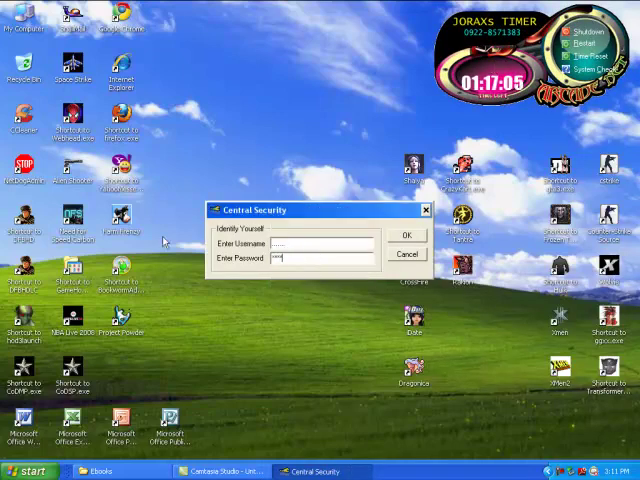
Log in and set Time Rate1 to 300 with SerialPort2 checked.
click(402, 233)
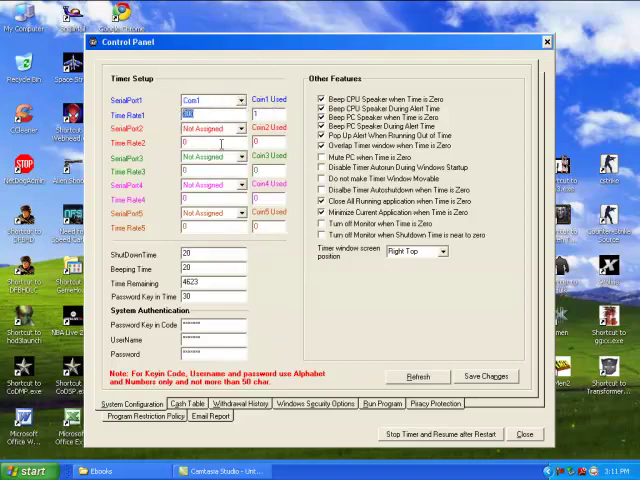
text(300)
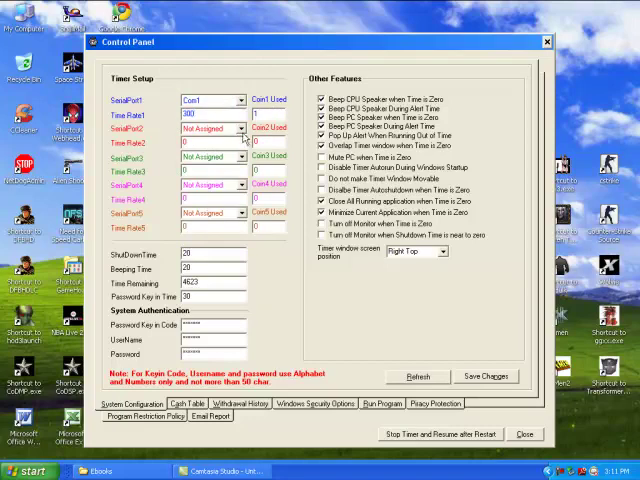
click(240, 130)
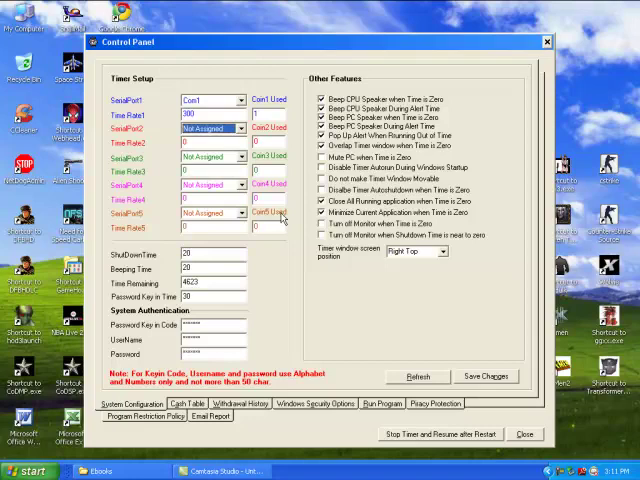
click(210, 255)
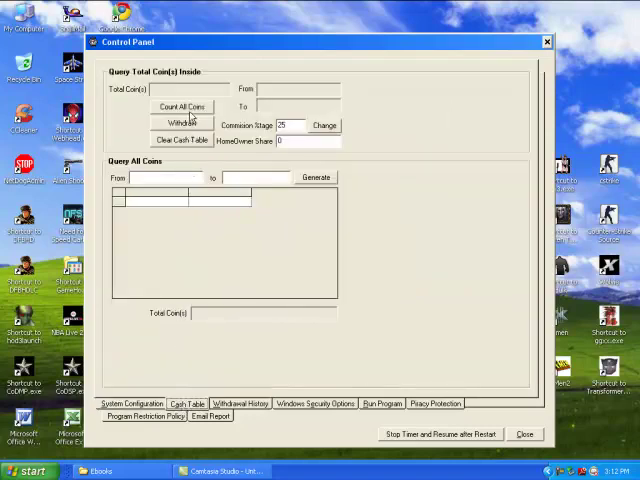
Count all coins, totalling 1372 coins with a 343 homeowner share.
click(181, 107)
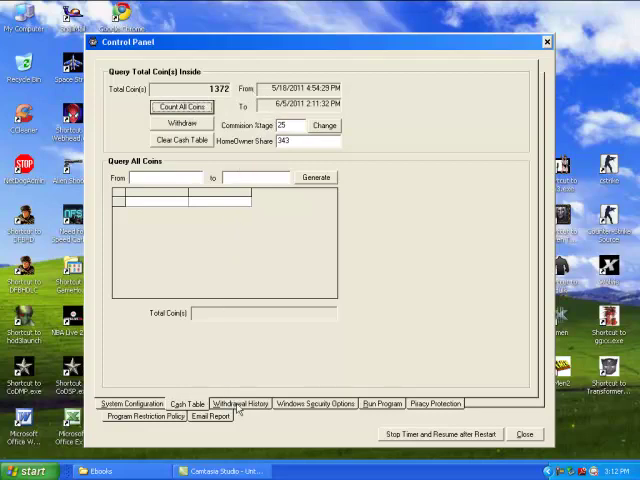
click(240, 403)
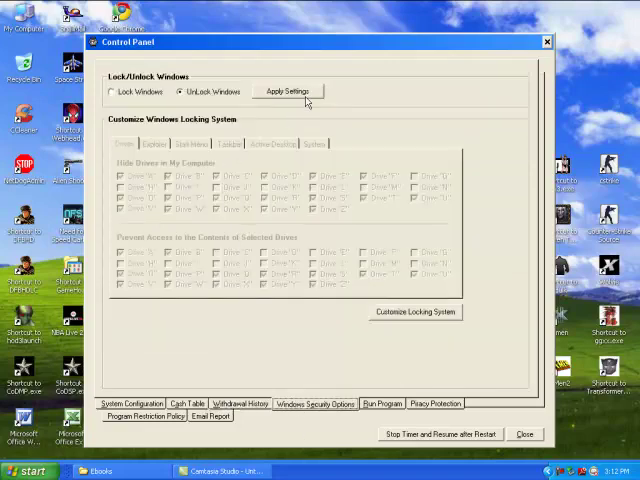
Enable Customize Locking System and review the Start Menu, Taskbar, Desktop and System restrictions.
click(417, 312)
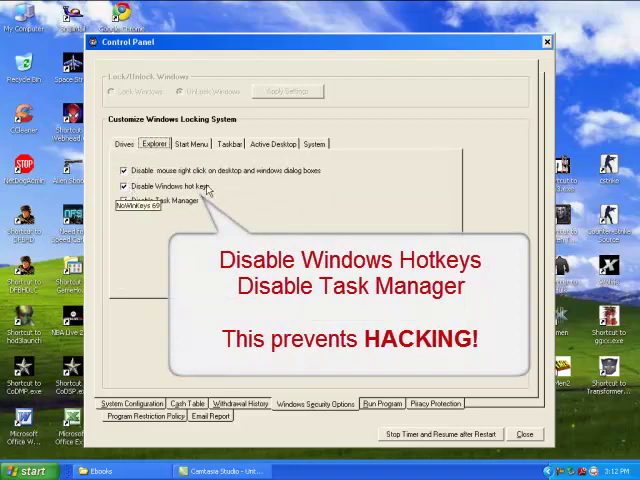
click(121, 203)
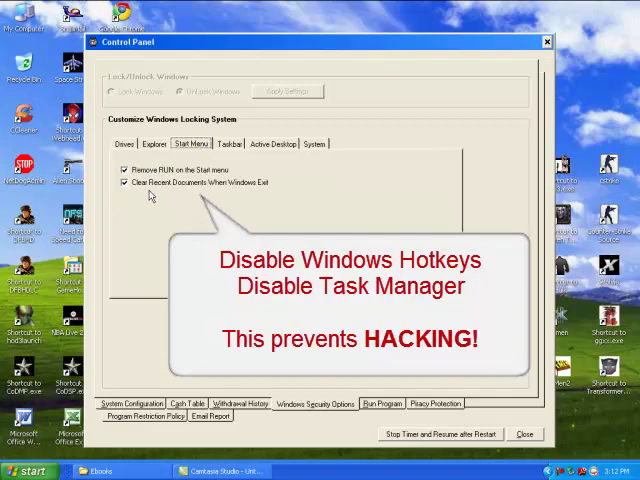
click(219, 143)
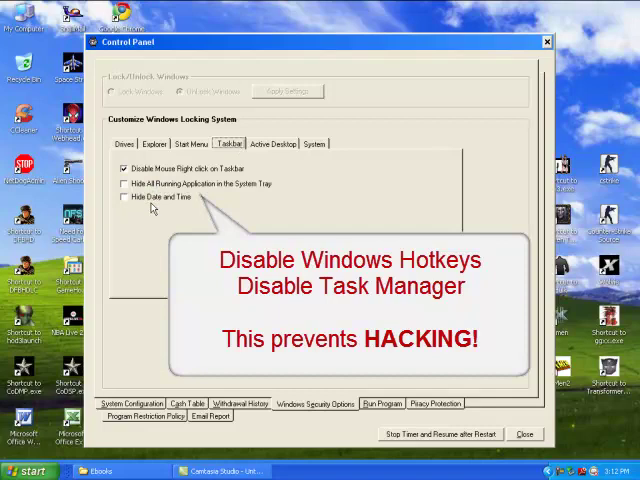
click(267, 143)
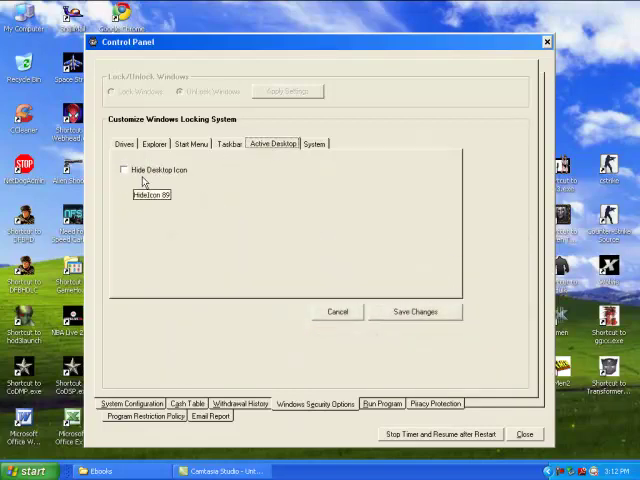
click(316, 143)
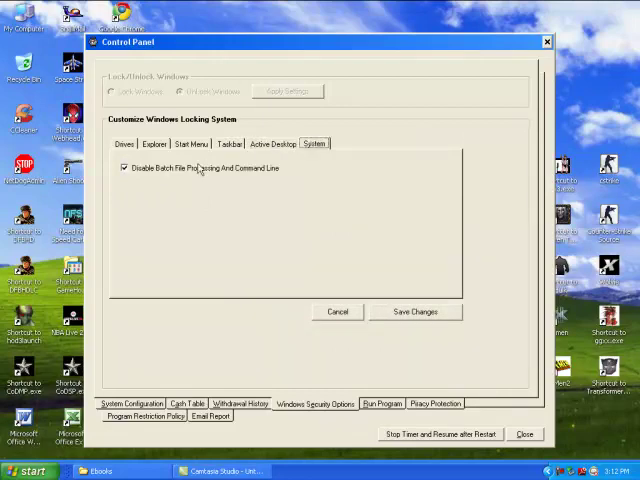
click(383, 404)
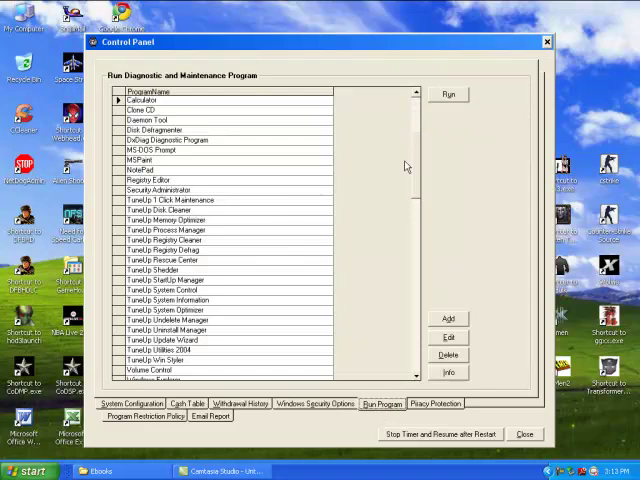
Browse the piracy protection and program restriction policy pages, reaching the Email Report page.
scroll(down, 3)
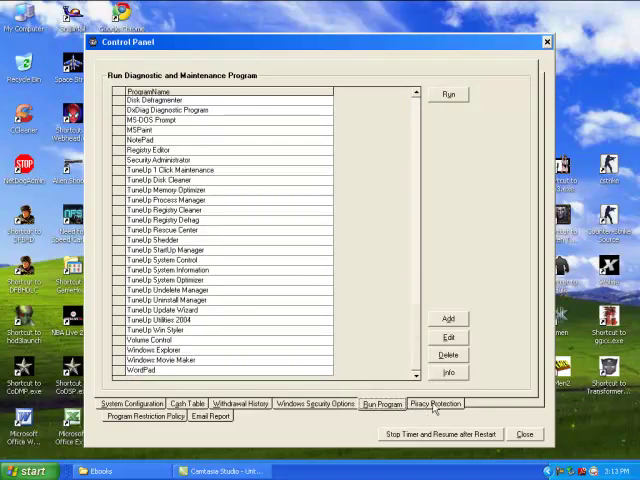
click(436, 403)
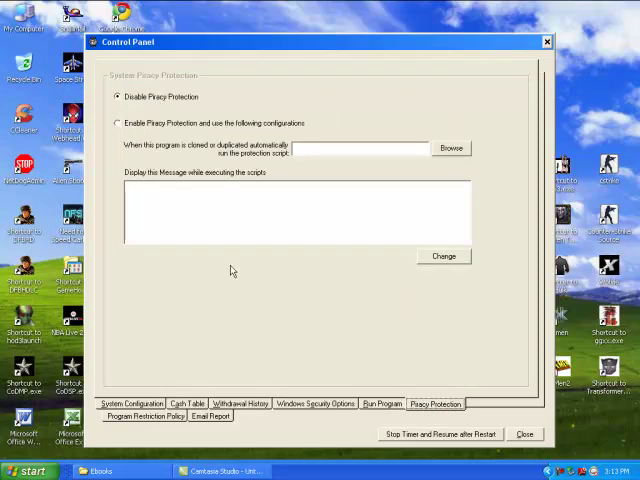
click(147, 403)
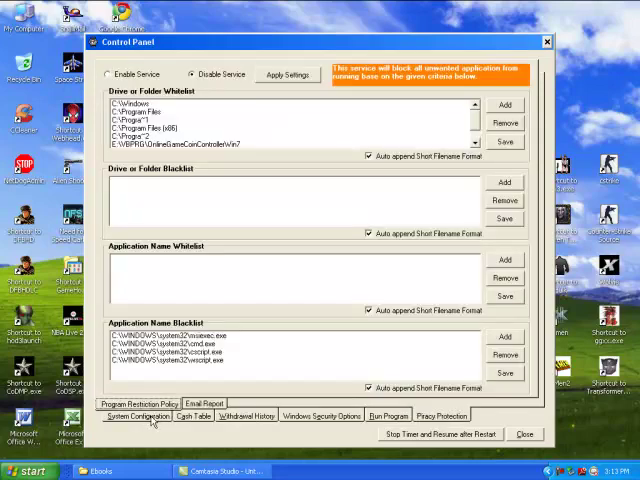
mouse_move(278, 385)
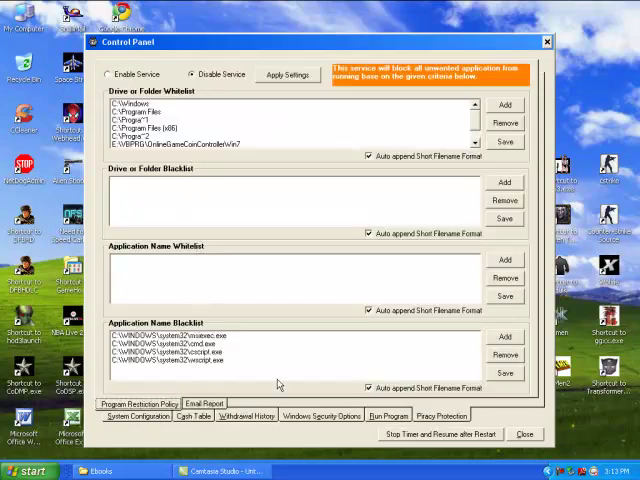
click(202, 403)
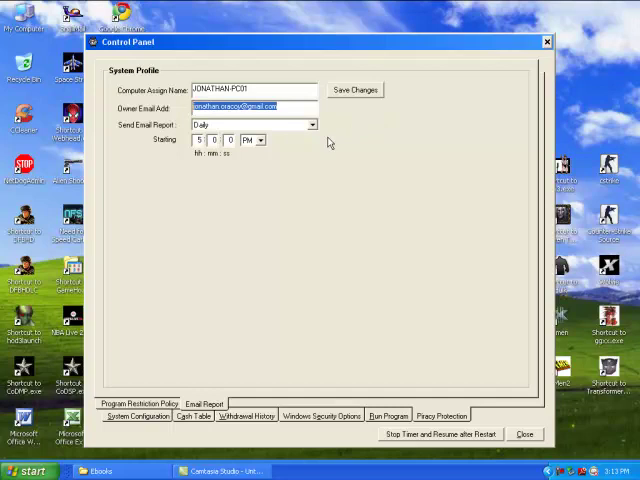
Save the email report changes and bring up the System Checks panel.
click(311, 124)
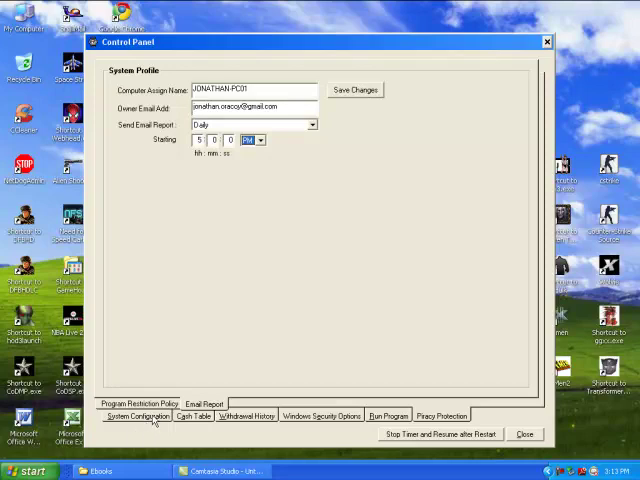
mouse_move(152, 420)
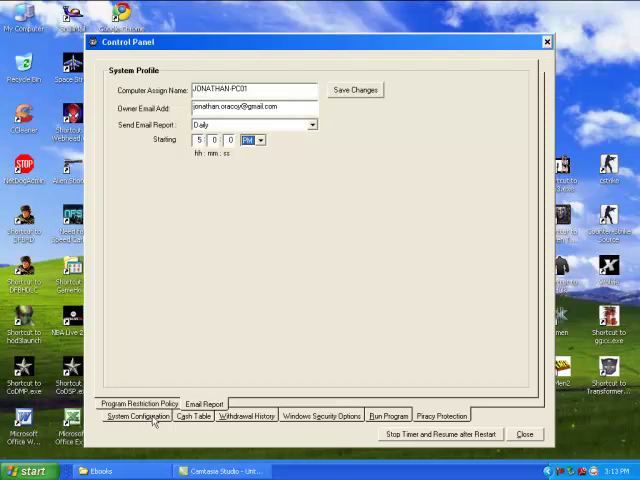
click(124, 416)
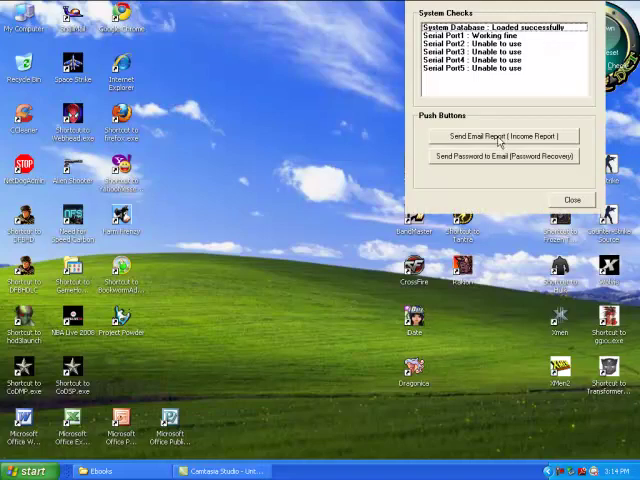
Send the Income Report and Password Recovery emails, then close System Checks.
click(498, 136)
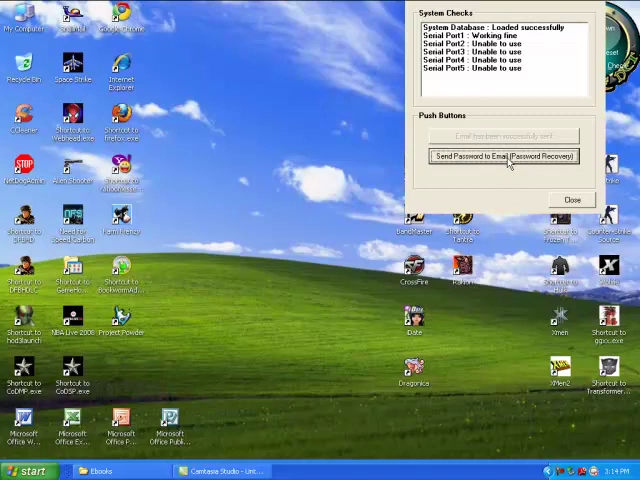
click(505, 156)
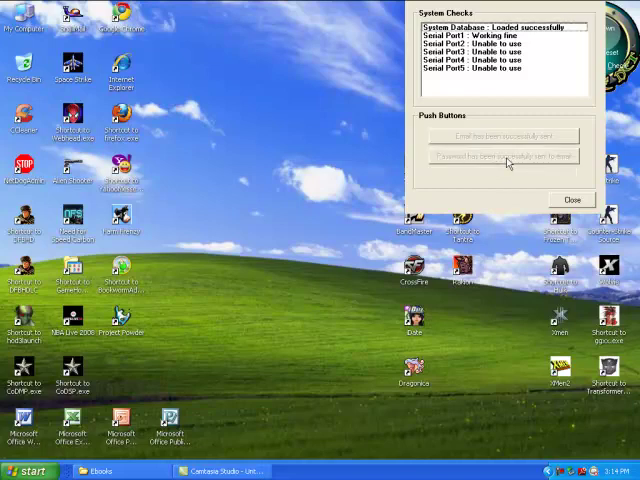
click(572, 199)
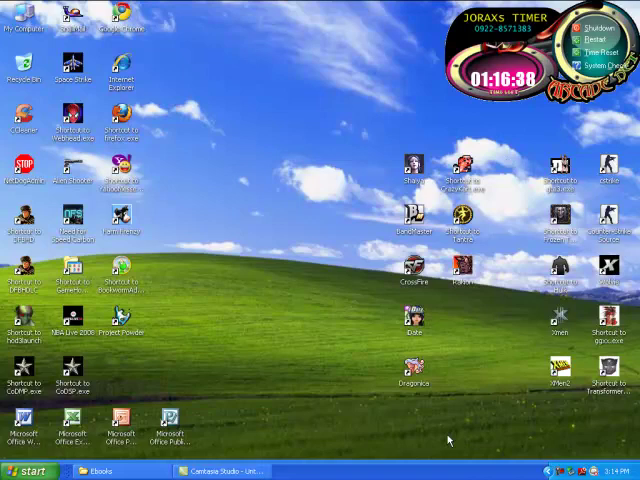
mouse_move(357, 255)
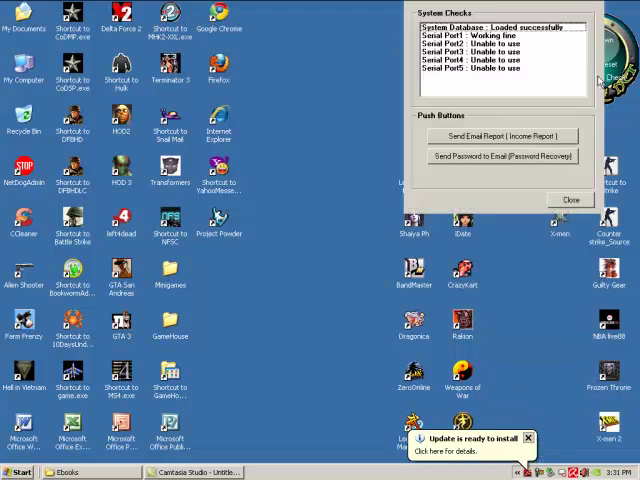
click(570, 199)
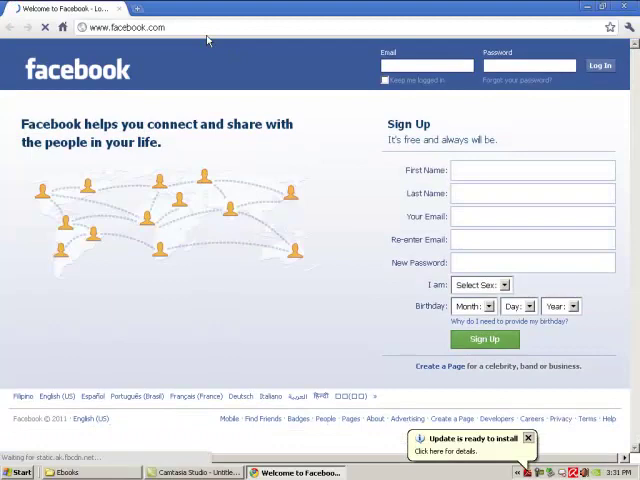
text(gmail.com)
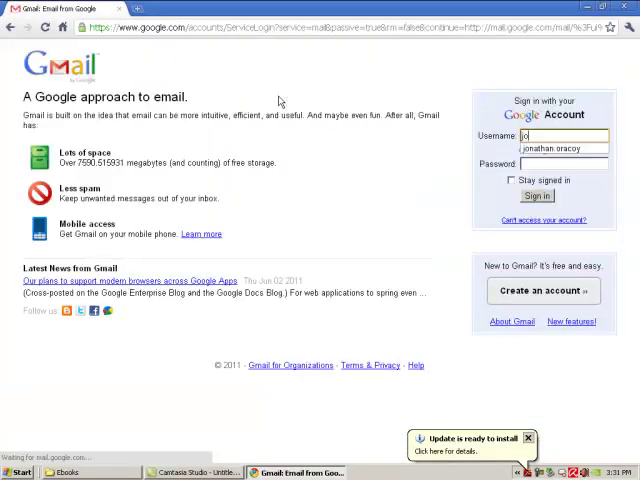
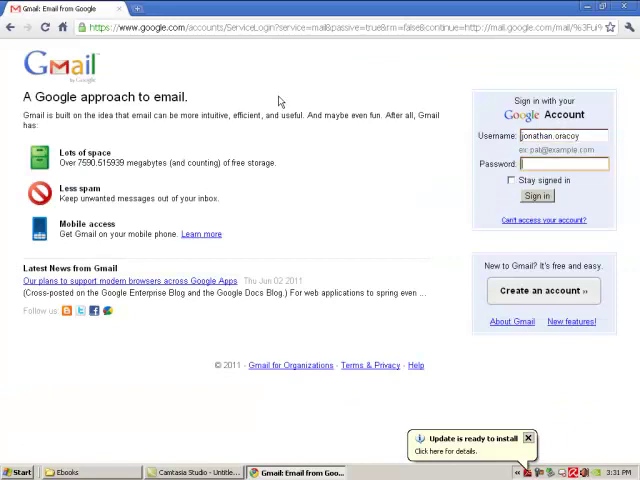
click(536, 196)
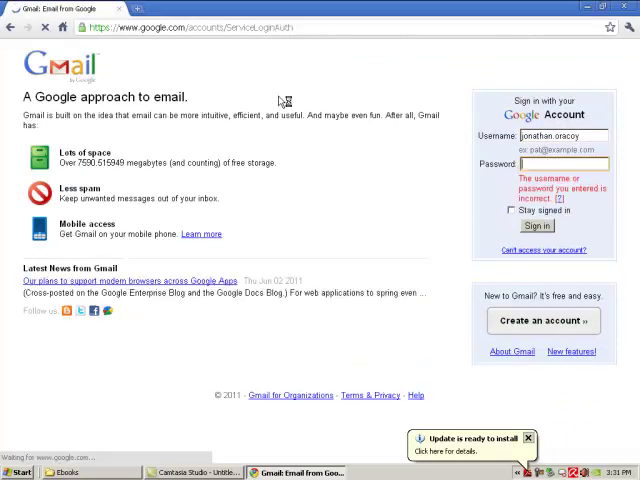
text(password)
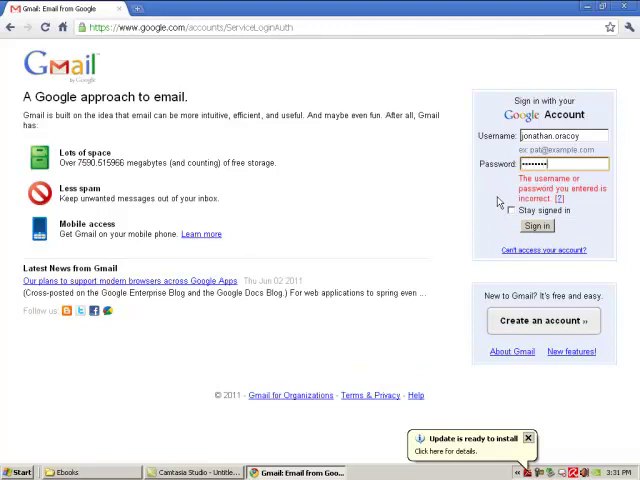
click(537, 225)
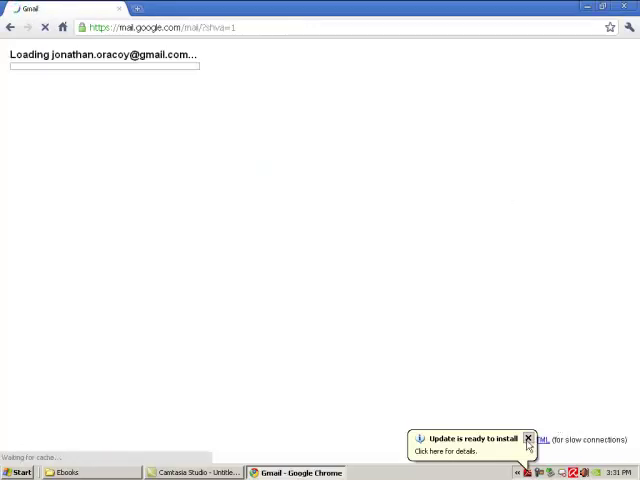
Dismiss the update balloon, review the Income Report email, and sign out.
click(528, 438)
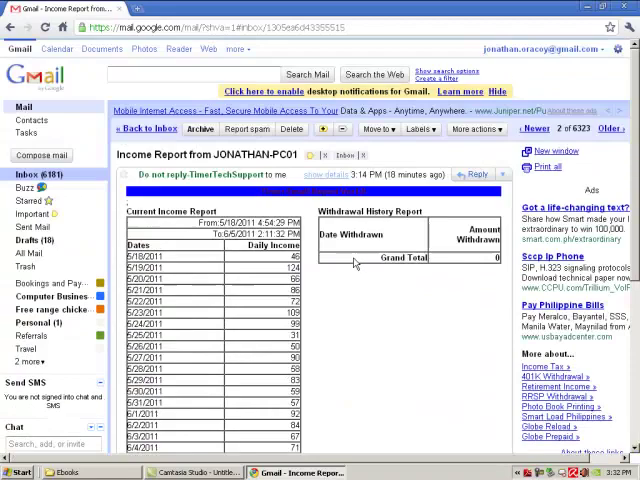
click(145, 128)
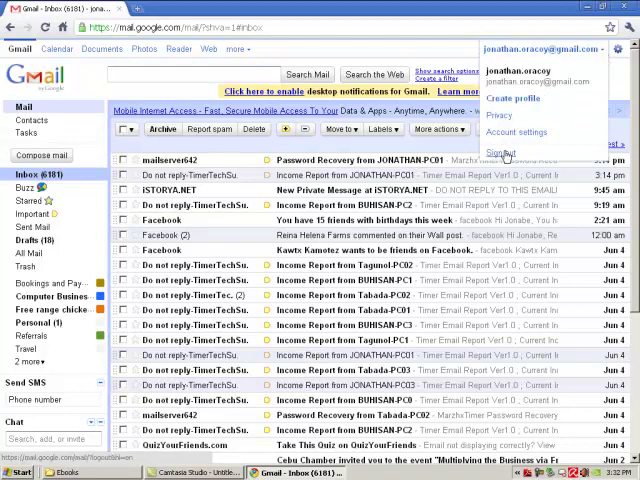
click(504, 152)
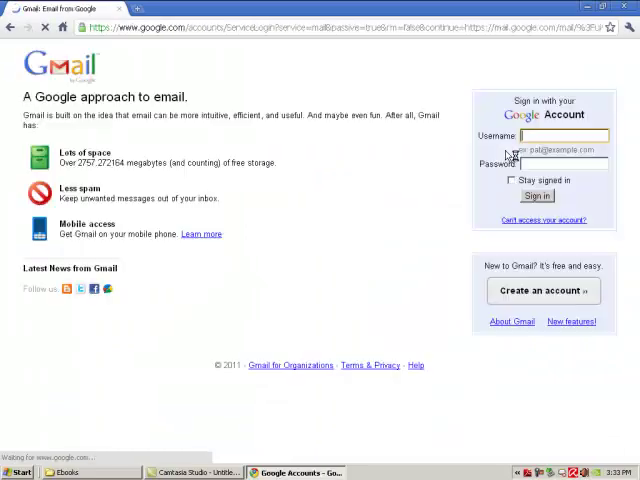